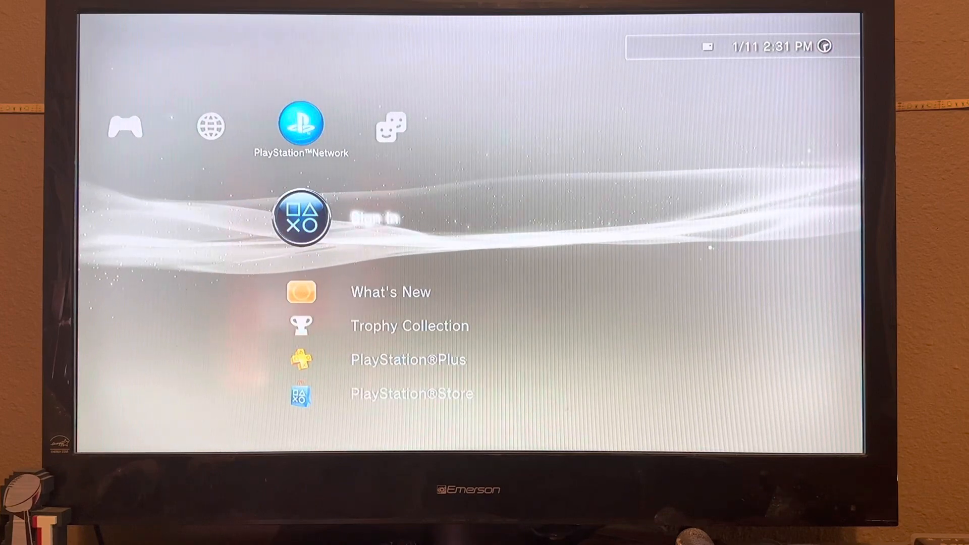
pyautogui.hscroll(-3)
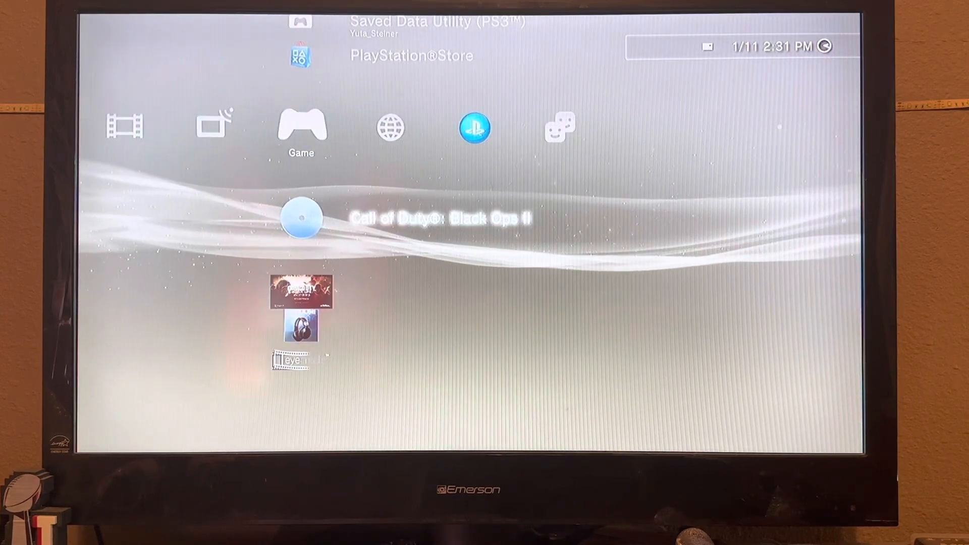